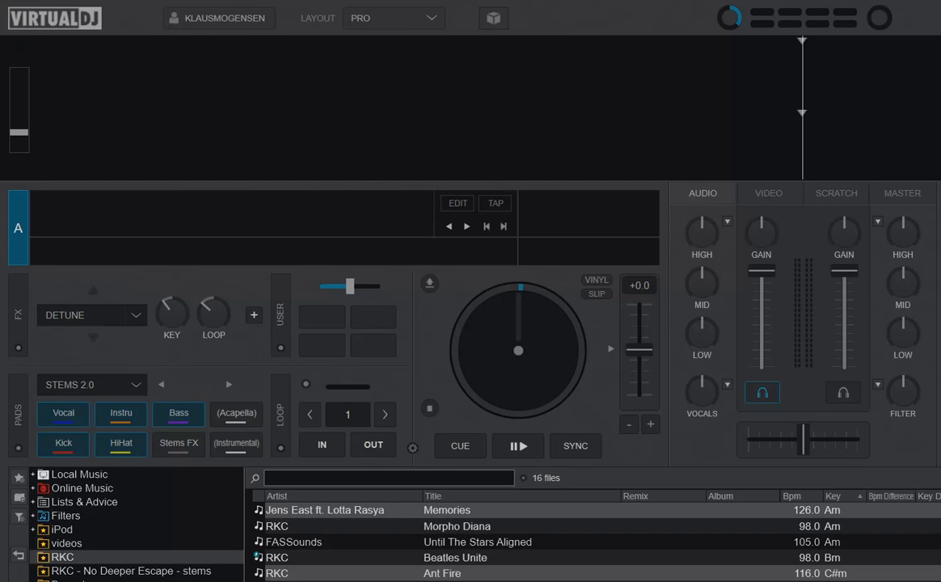
mouse_move(370, 523)
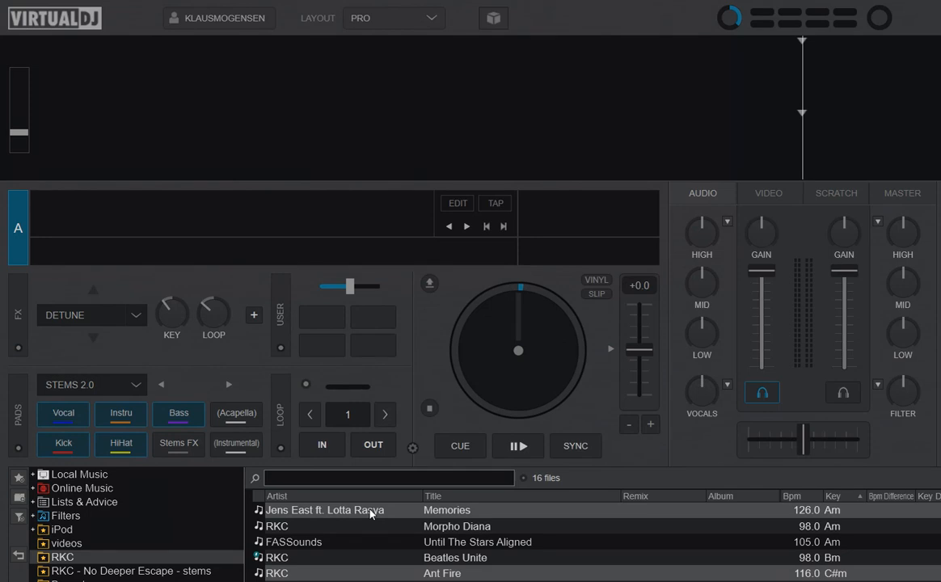
mouse_move(243, 338)
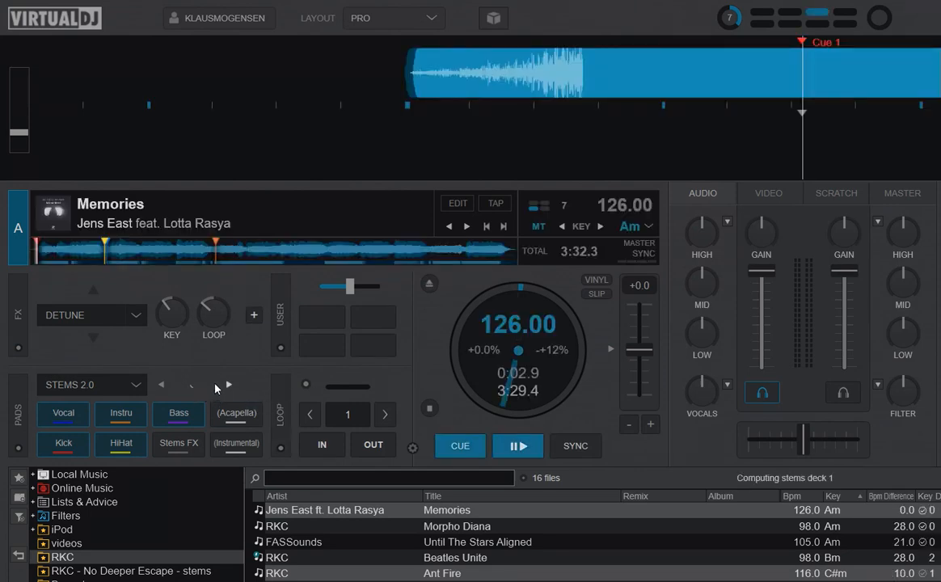
click(517, 447)
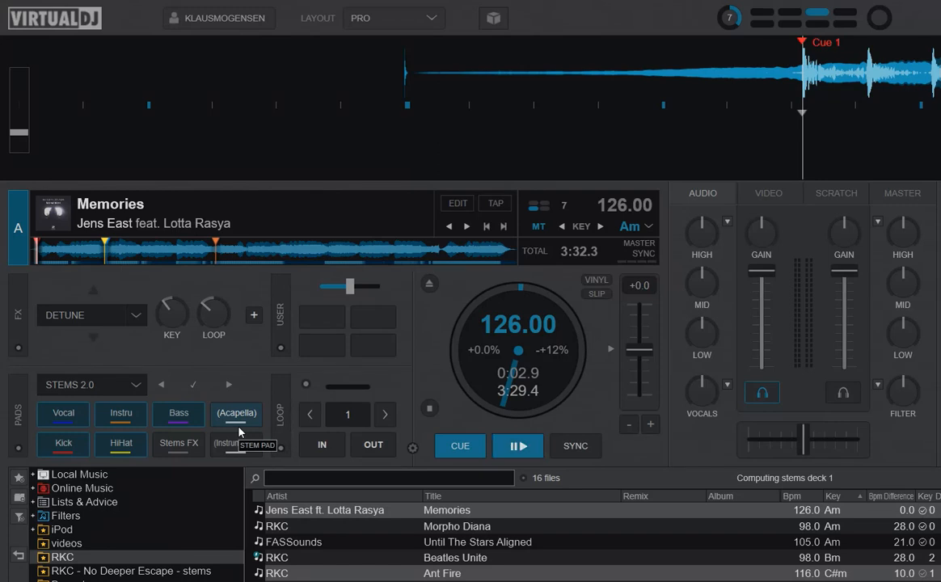
mouse_move(225, 402)
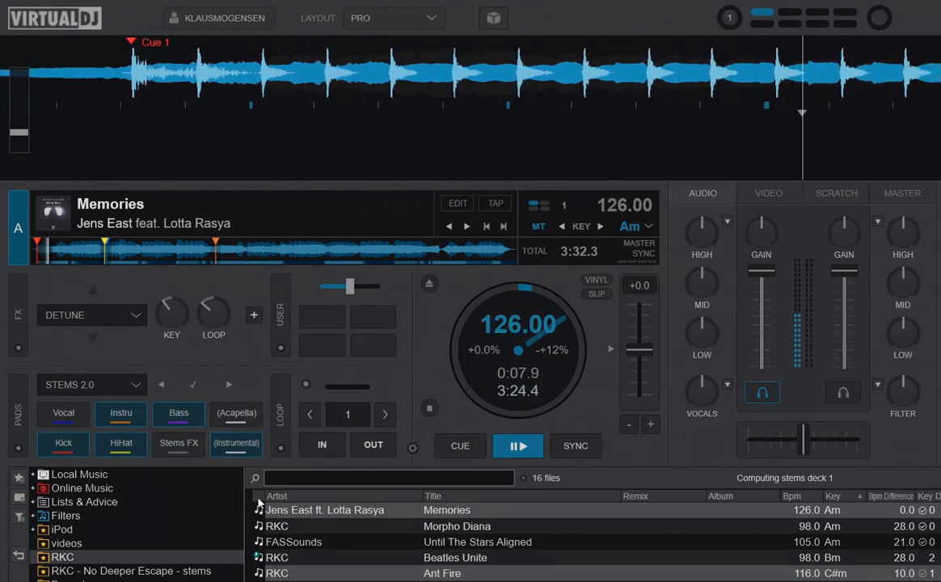
click(460, 446)
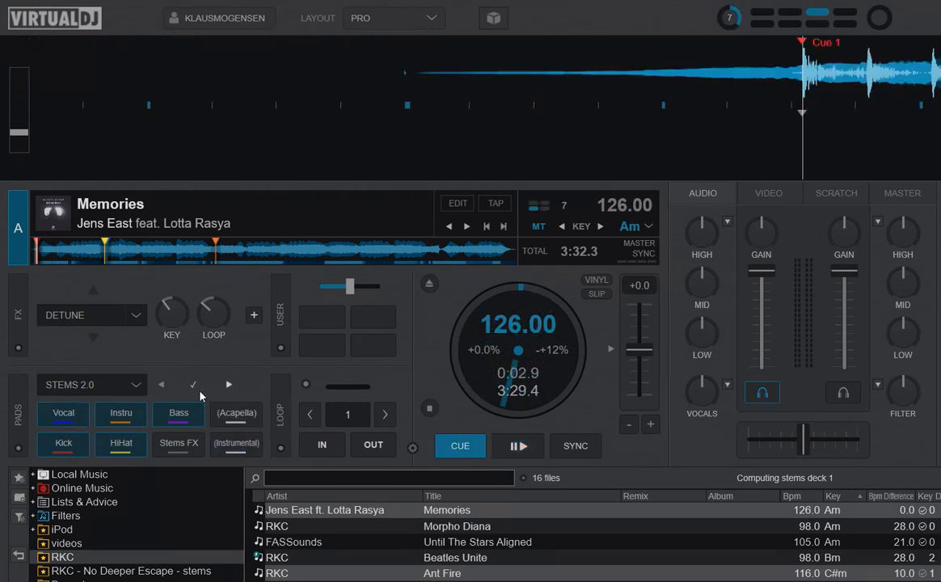
mouse_move(204, 396)
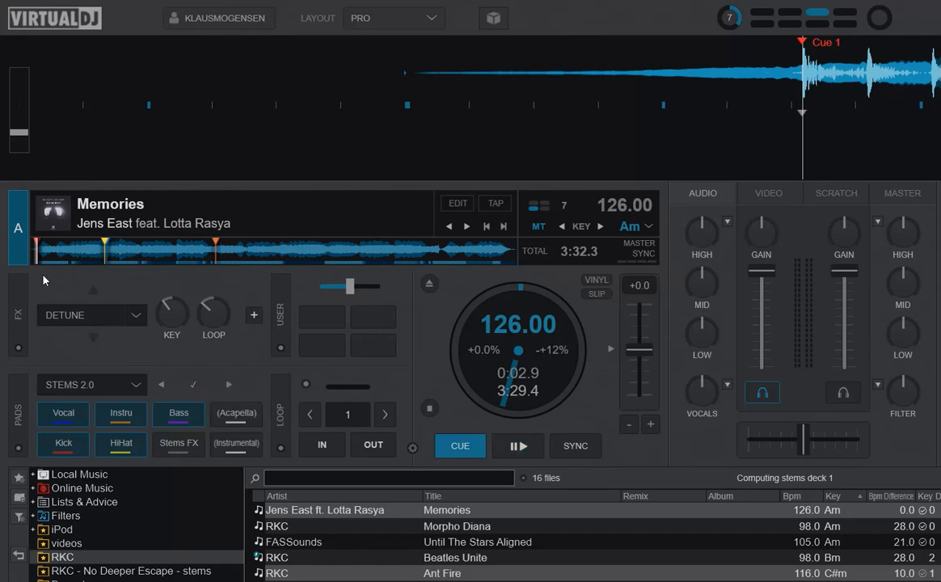
mouse_move(37, 268)
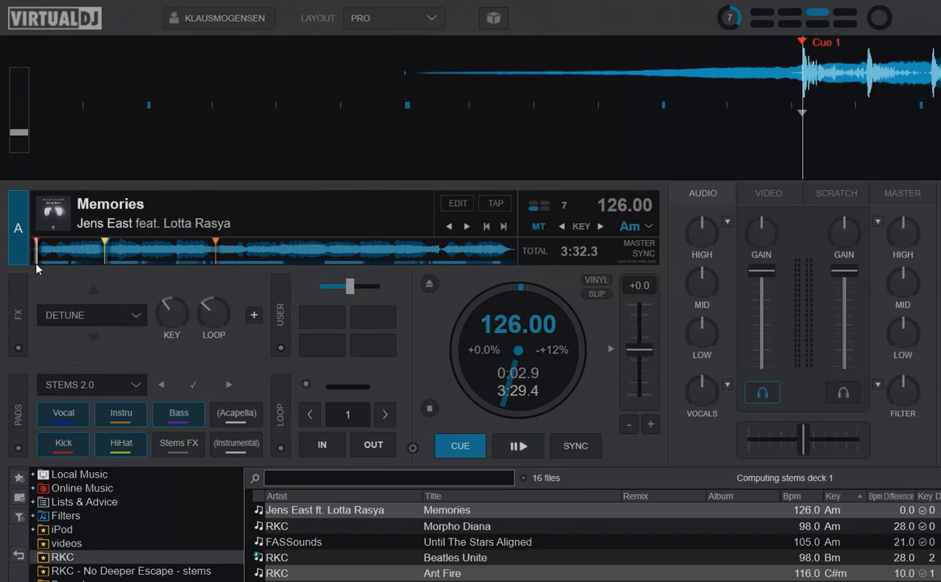
mouse_move(46, 288)
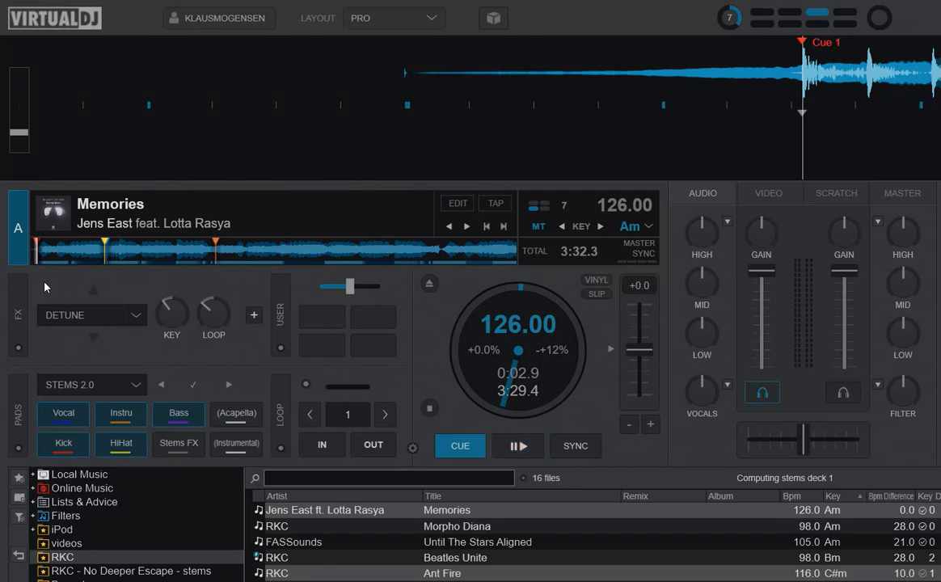
click(518, 446)
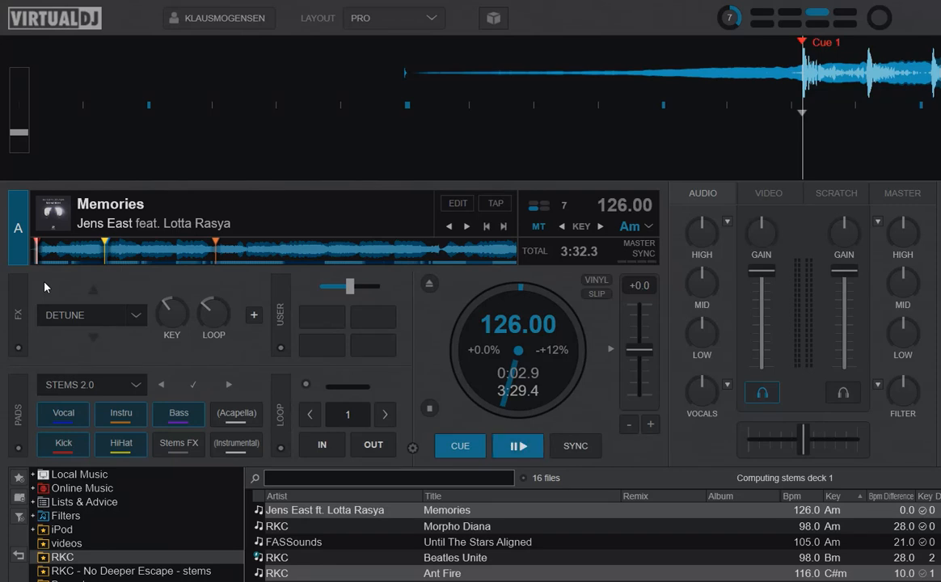
Choose the hotcues page from deck A's pad page list, replacing STEMS 2.0.
click(68, 385)
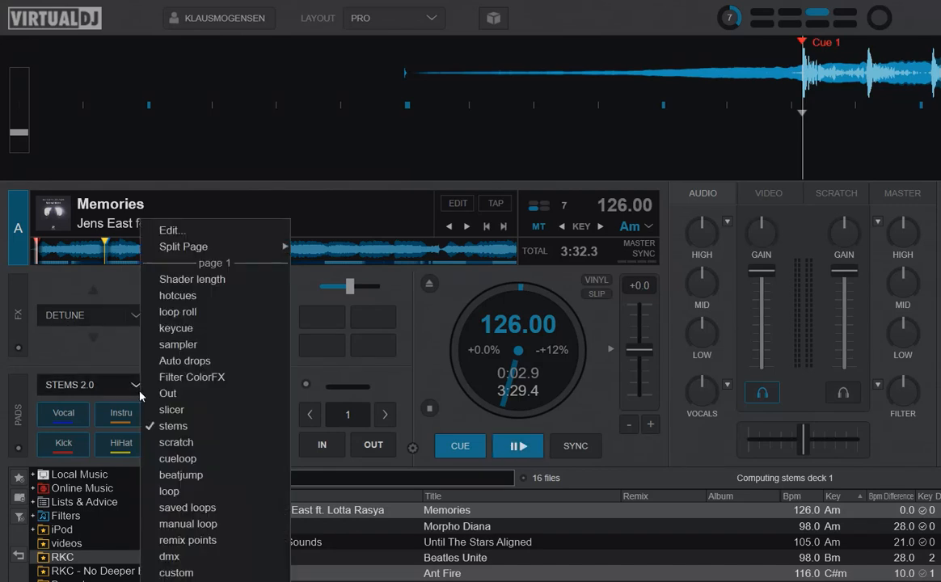
mouse_move(178, 310)
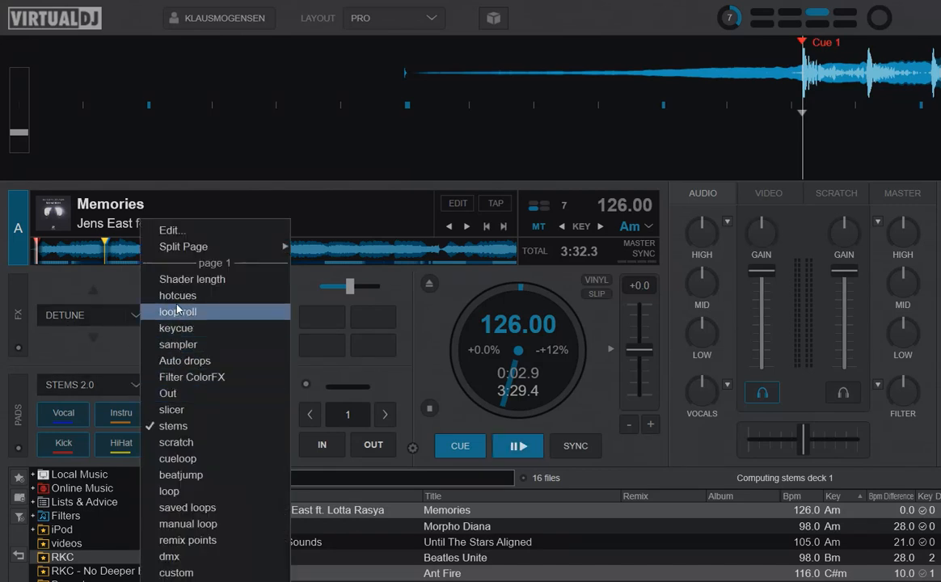
click(178, 294)
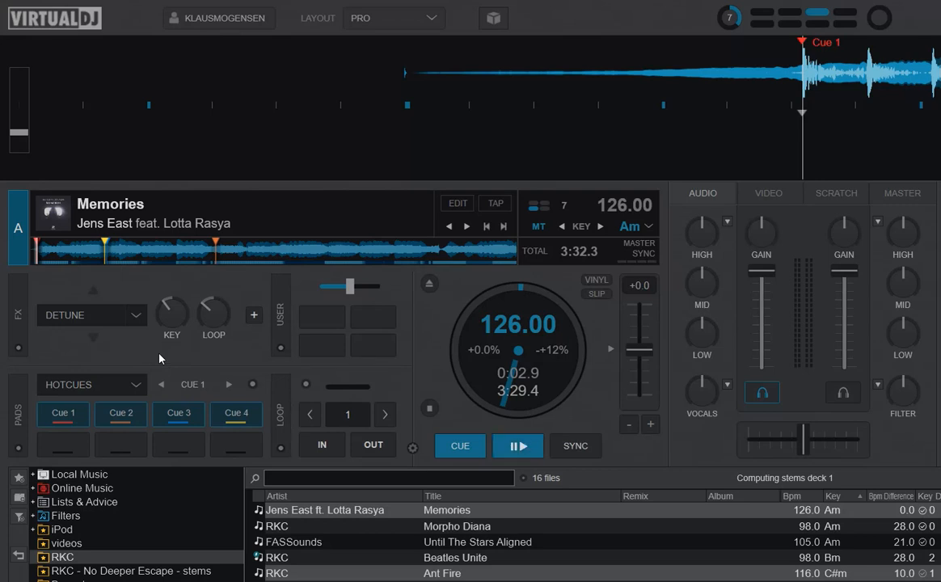
click(64, 414)
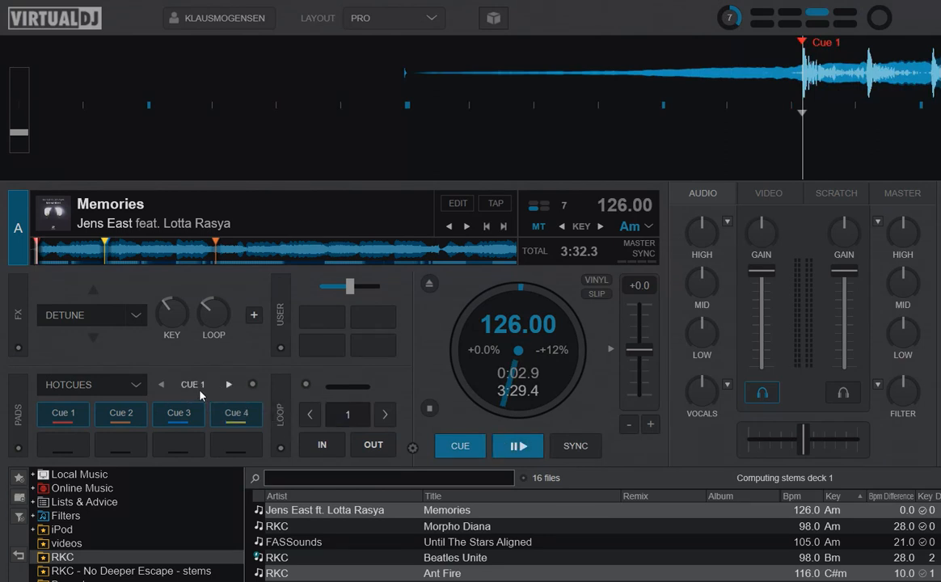
mouse_move(198, 396)
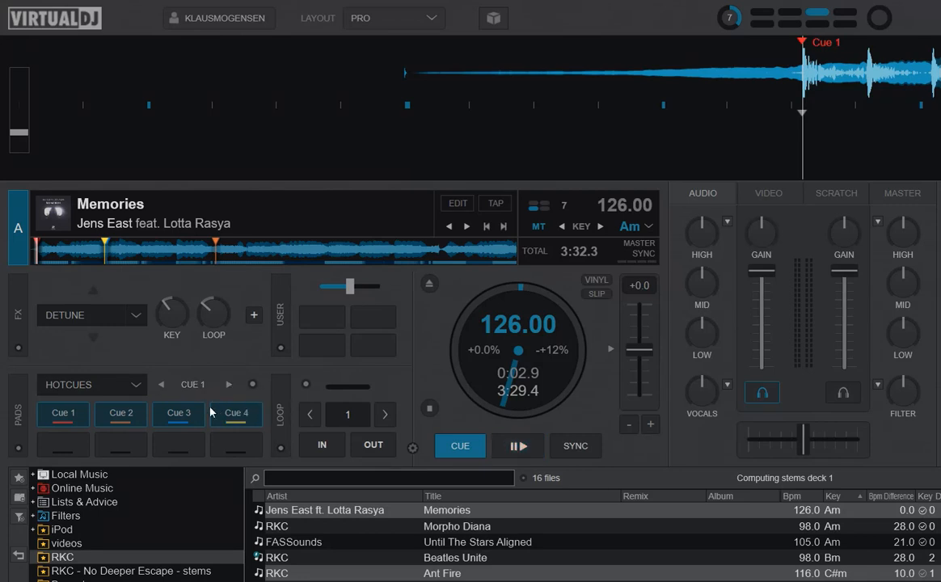
mouse_move(715, 396)
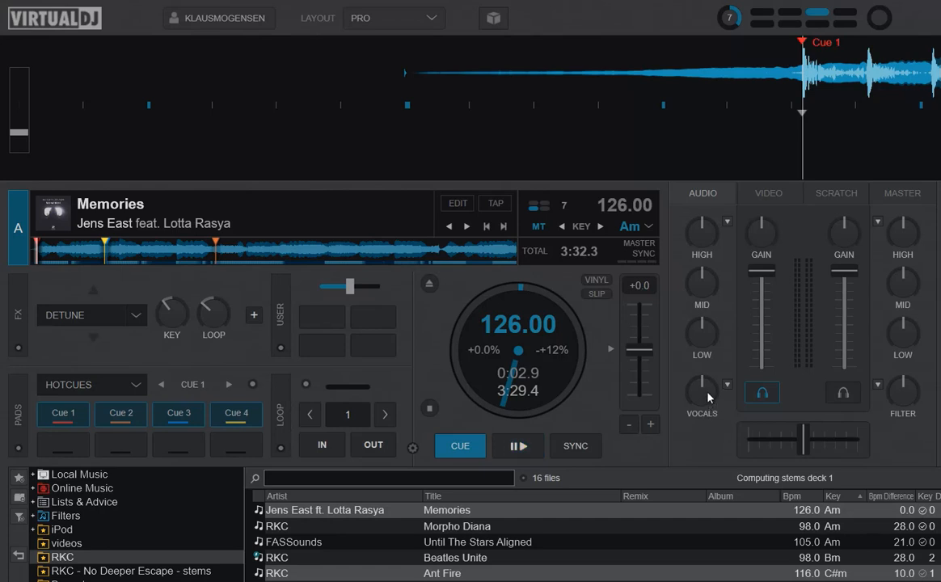
mouse_move(679, 403)
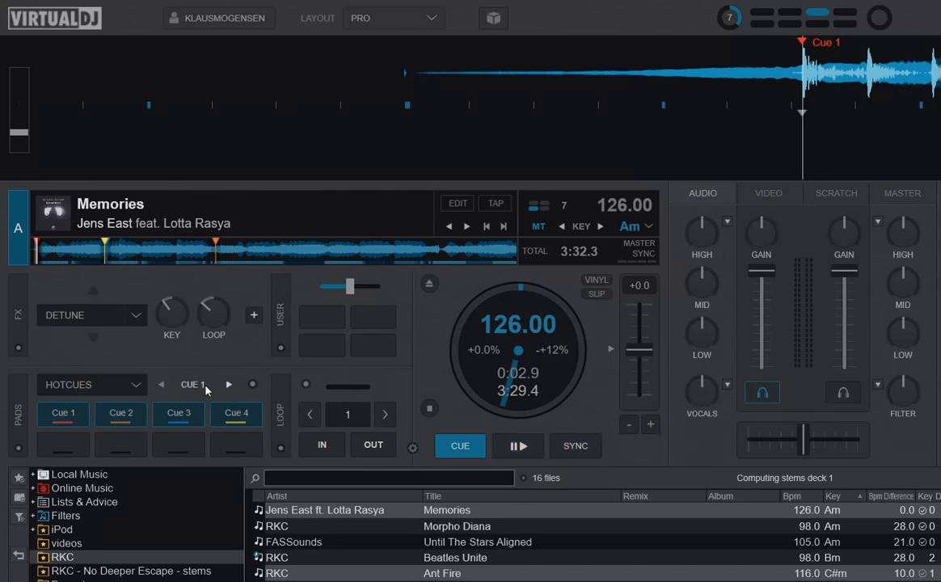
mouse_move(203, 396)
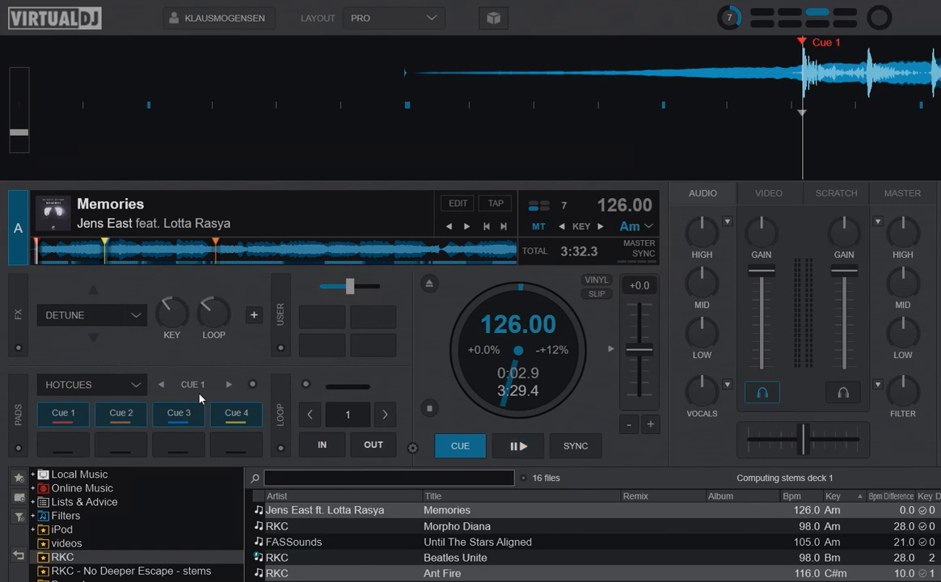
Enter has_stems 'ready' ? on : off as the action of an empty deck A custom button.
click(517, 446)
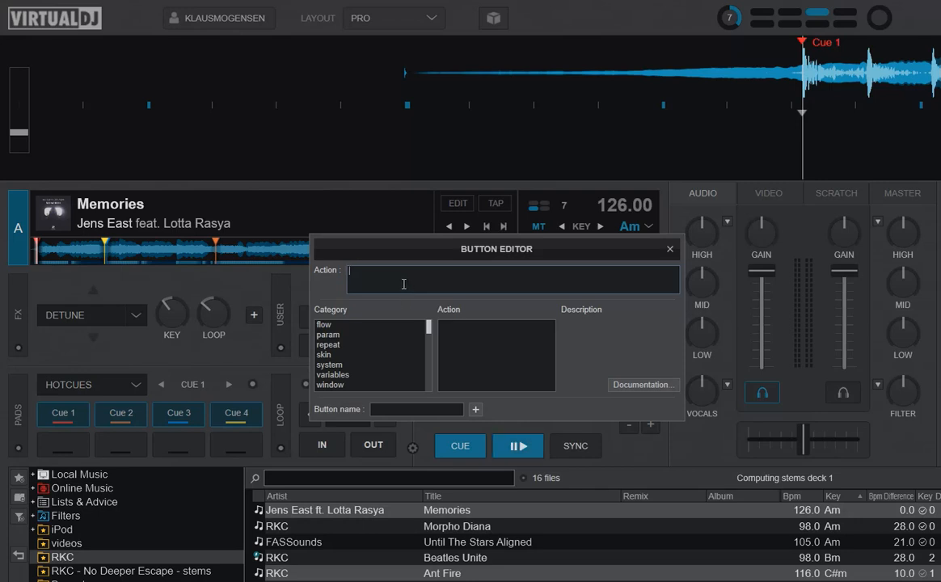
mouse_move(432, 267)
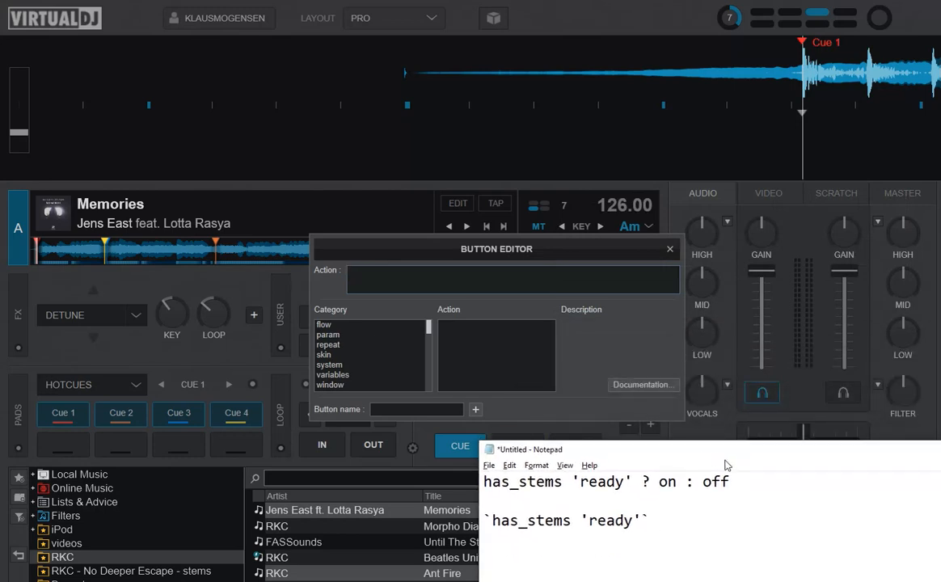
drag(547, 482, 728, 482)
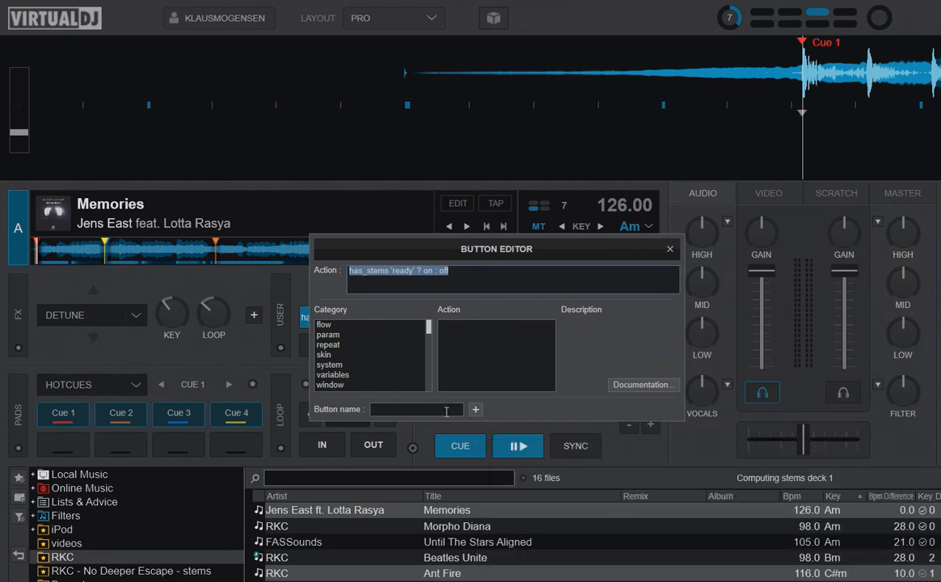
Keep the new button action, close the editor and check the button's stems loading status.
click(670, 249)
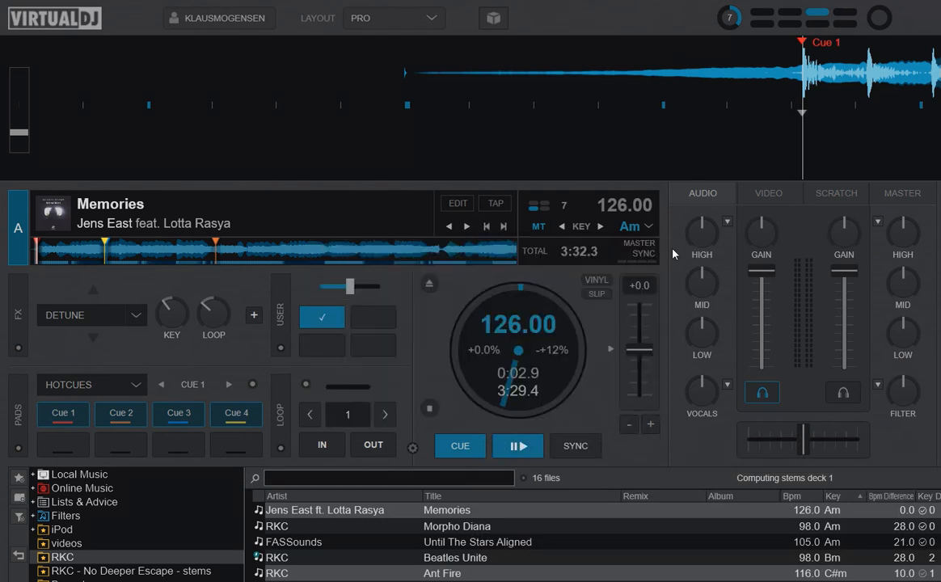
mouse_move(359, 304)
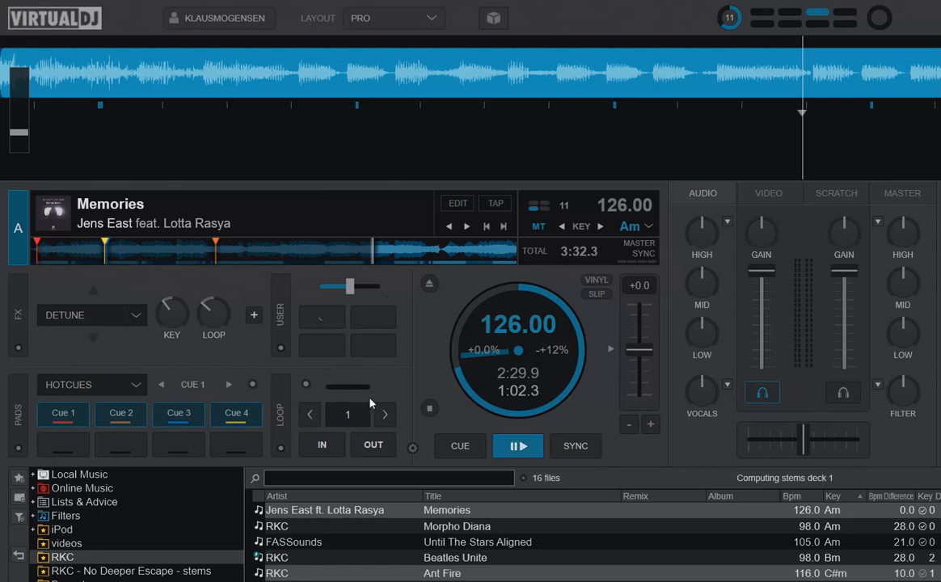
mouse_move(359, 385)
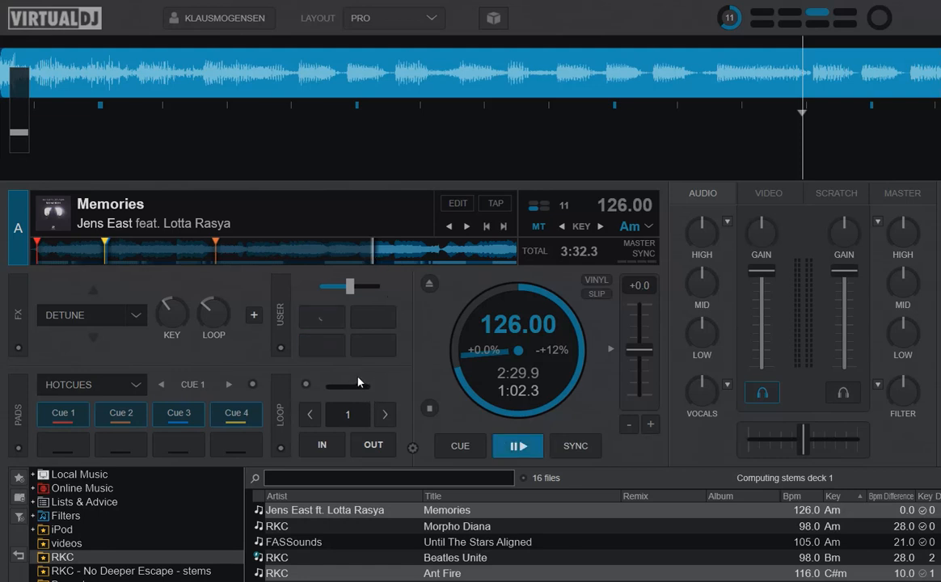
mouse_move(355, 375)
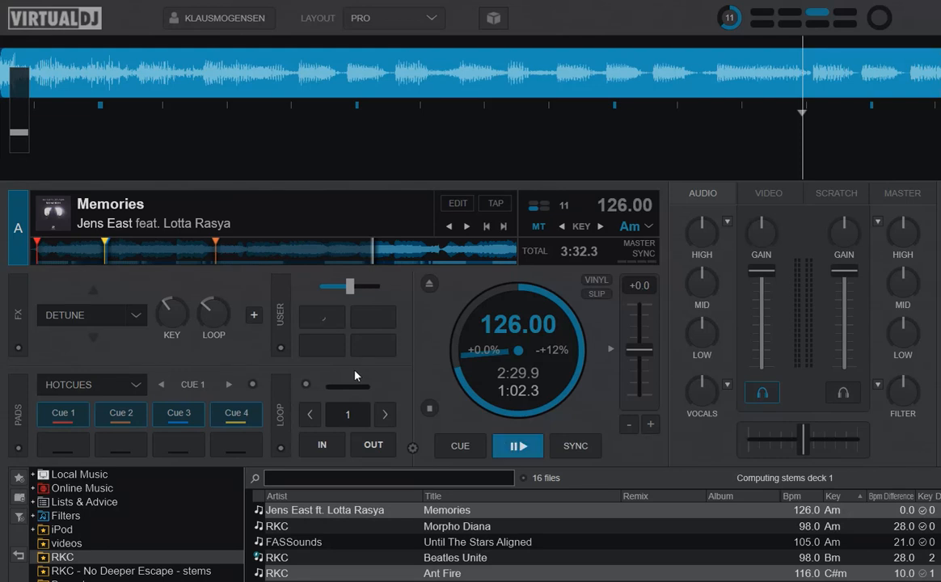
click(322, 315)
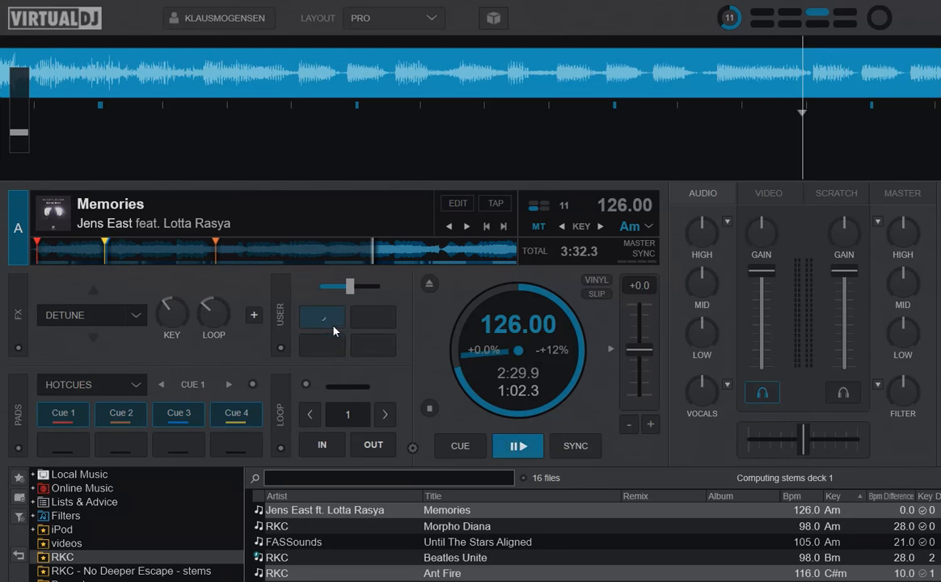
mouse_move(322, 317)
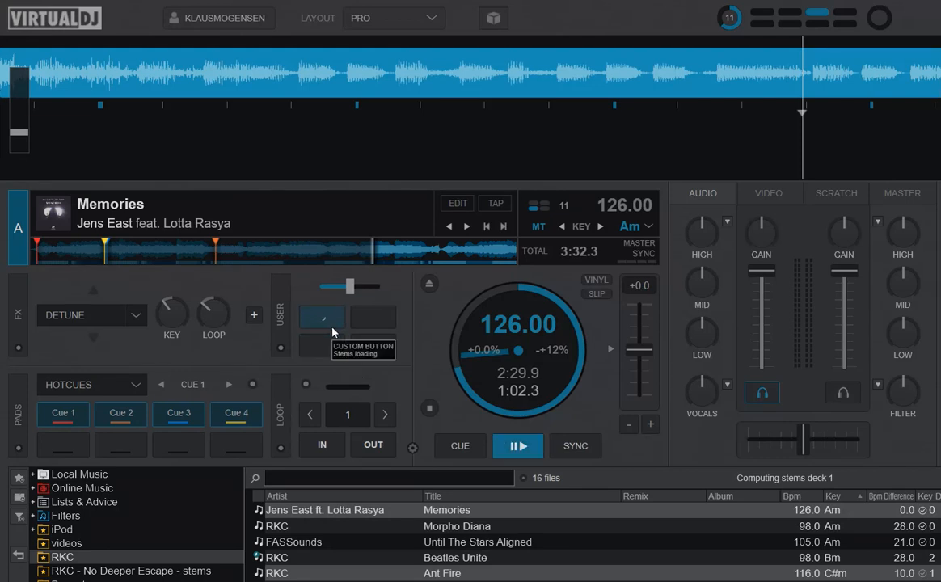
mouse_move(200, 362)
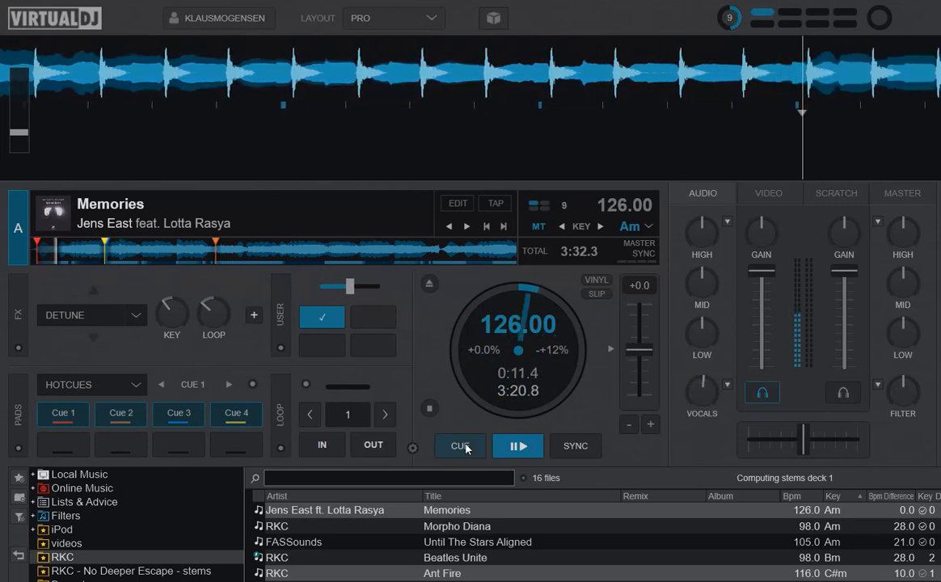
Stop Memories at its cue point and confirm the custom button reports stems ready.
click(459, 446)
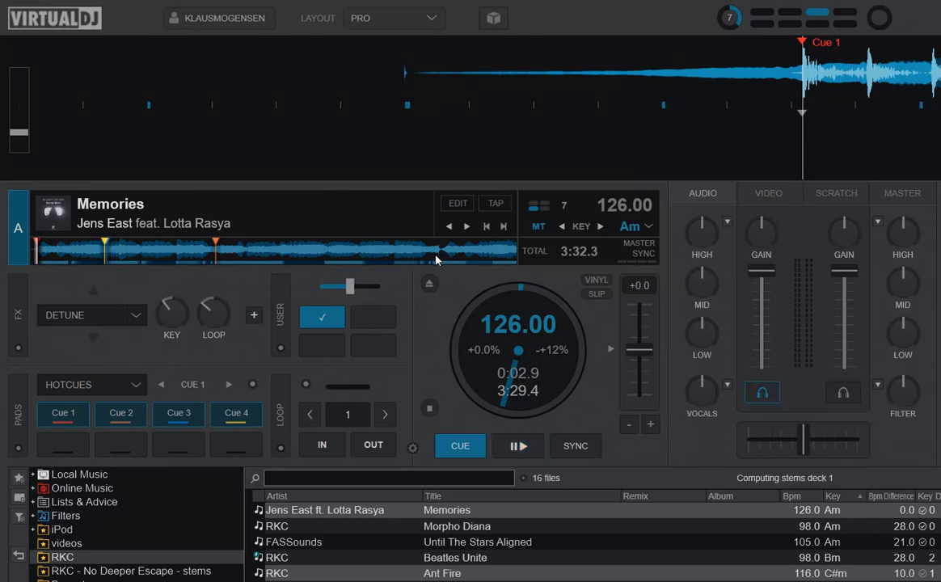
click(518, 446)
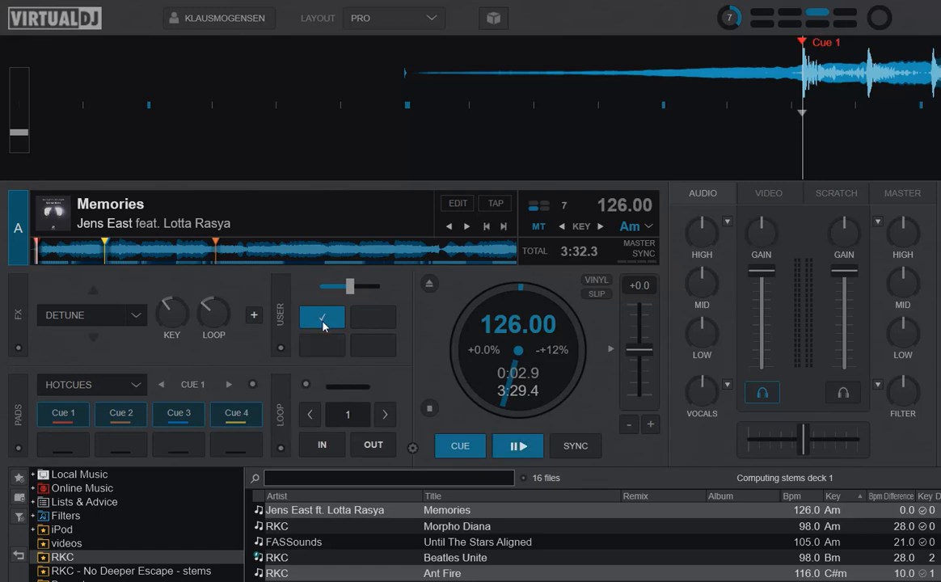
click(322, 315)
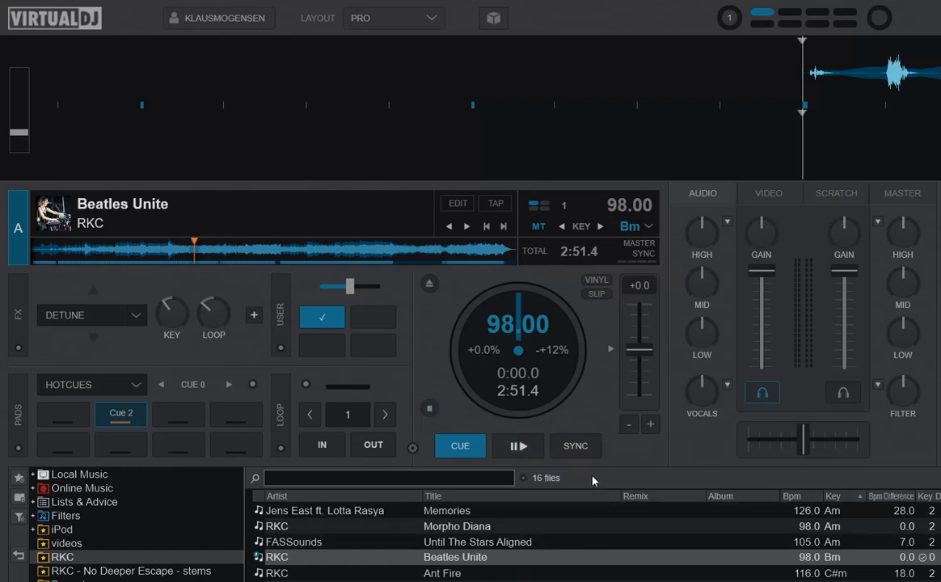
mouse_move(599, 482)
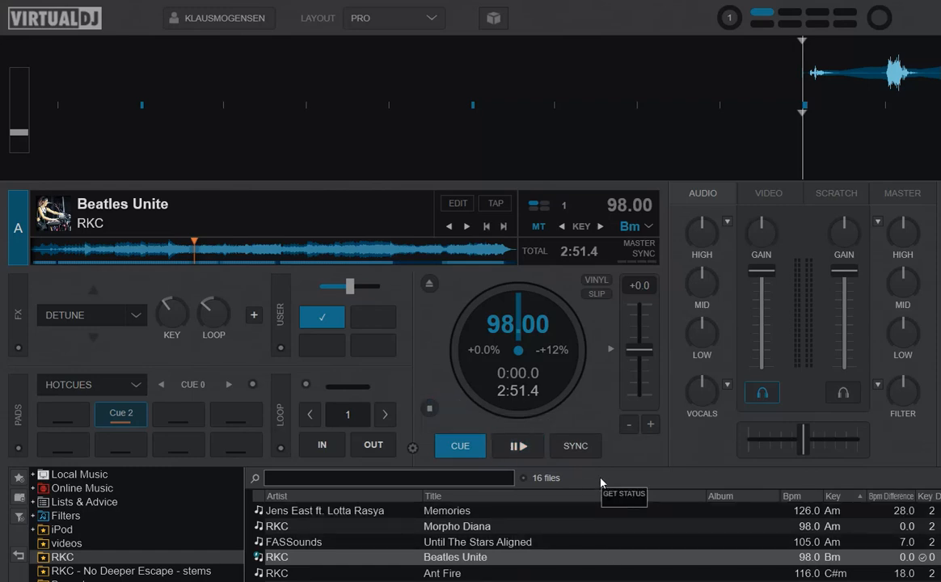